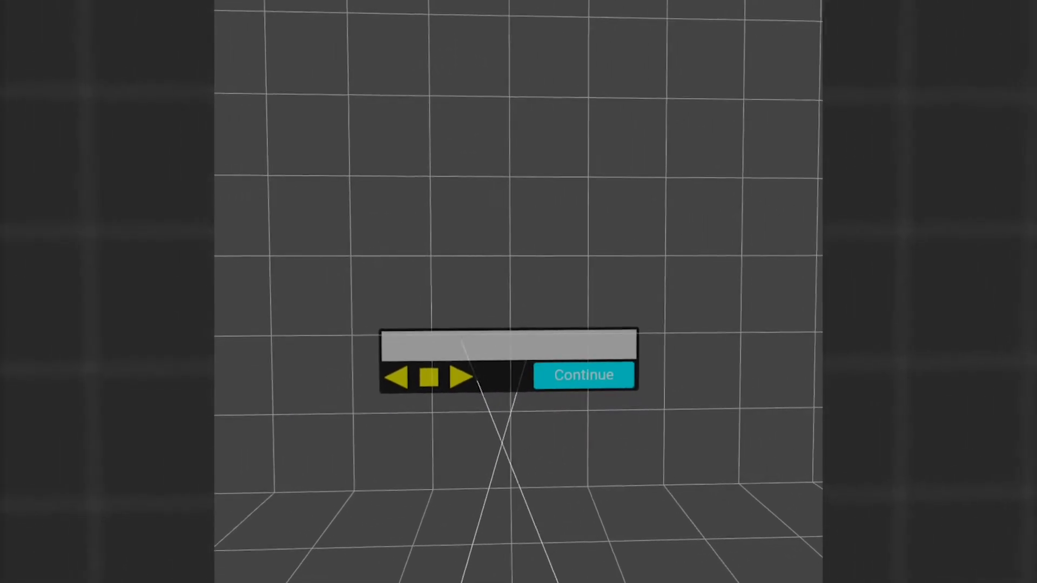
- Tap virtual keyboard keys so the message field reads 'thi'
{"action": "left_click", "coordinate": [463, 375]}
{"action": "type", "text": "thi"}
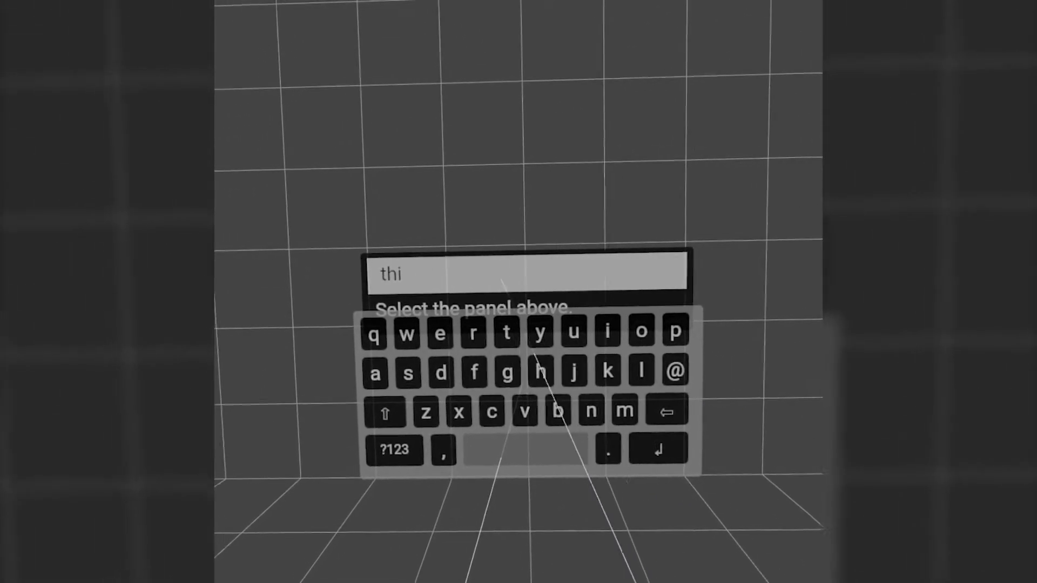
{"action": "left_click", "coordinate": [407, 373]}
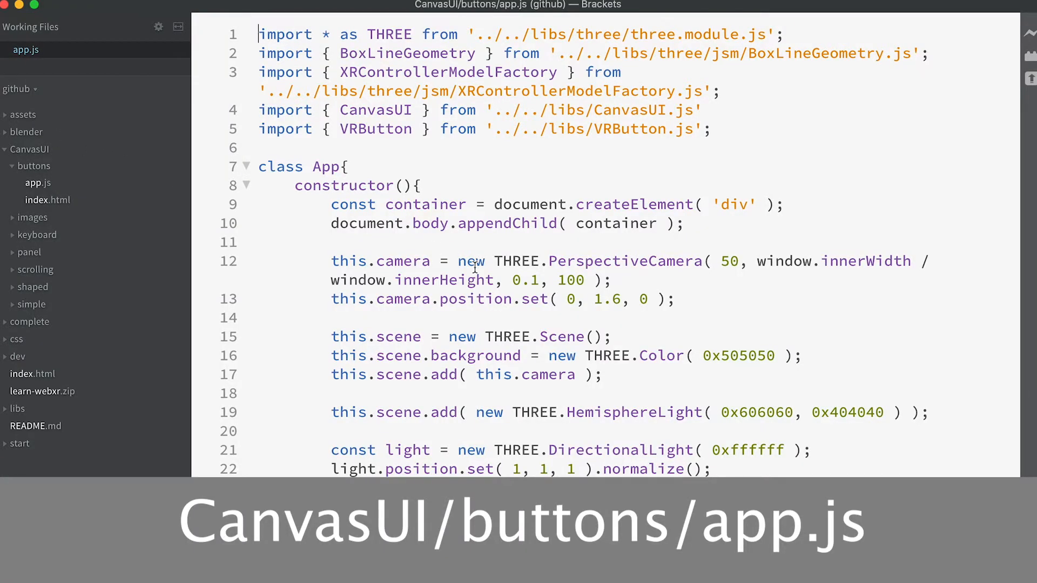
{"action": "scroll", "scroll_direction": "down", "scroll_amount": 3}
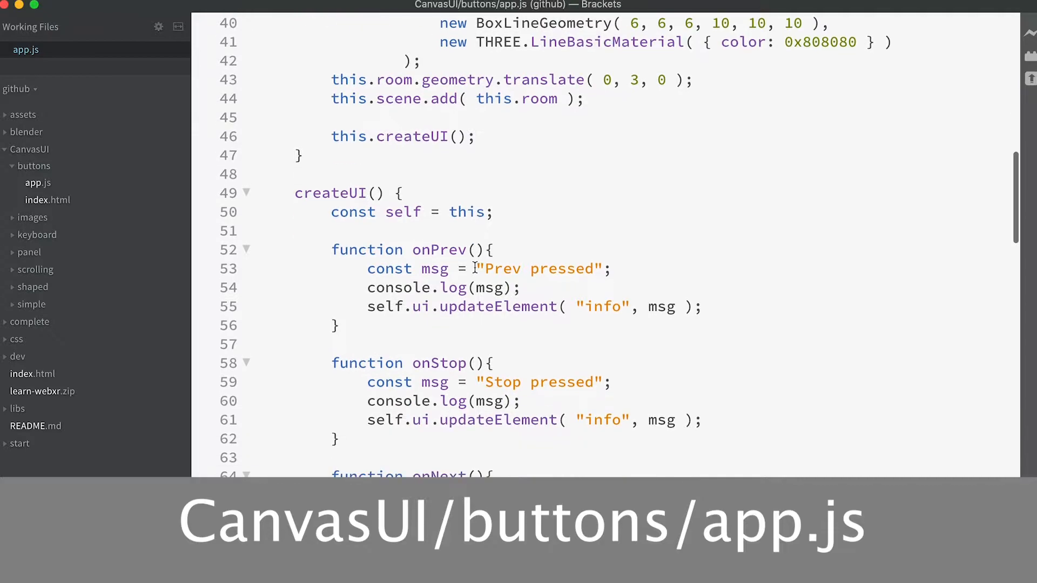
{"action": "scroll", "scroll_direction": "down", "scroll_amount": 3}
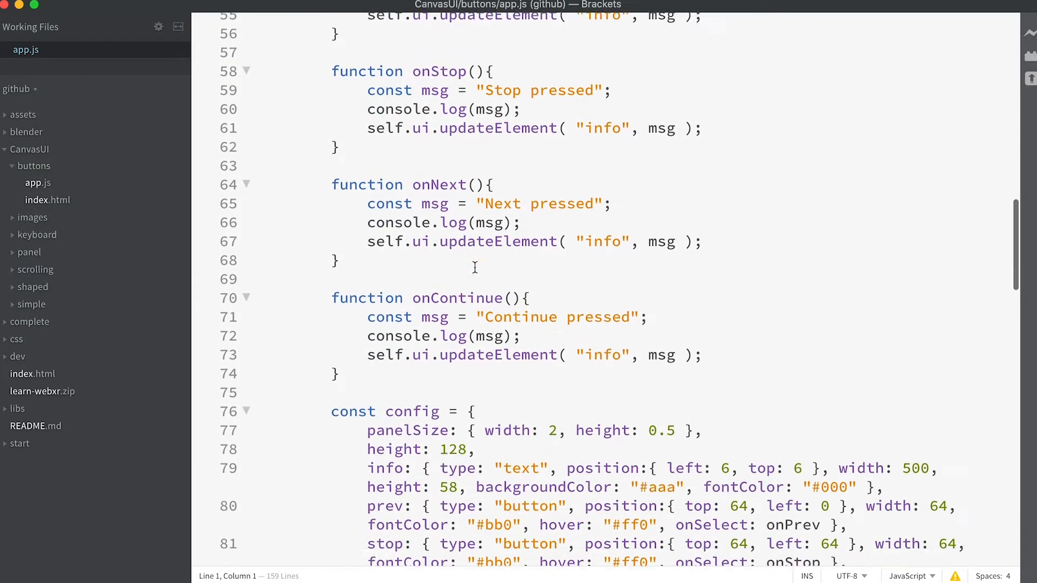
{"action": "scroll", "scroll_direction": "down", "scroll_amount": 3}
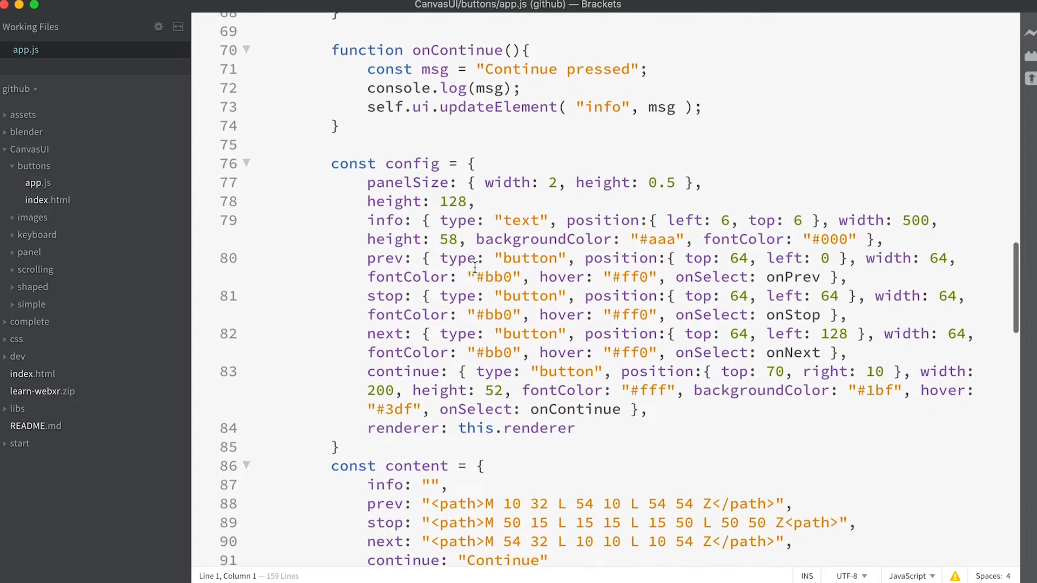
{"action": "double_click", "coordinate": [399, 427]}
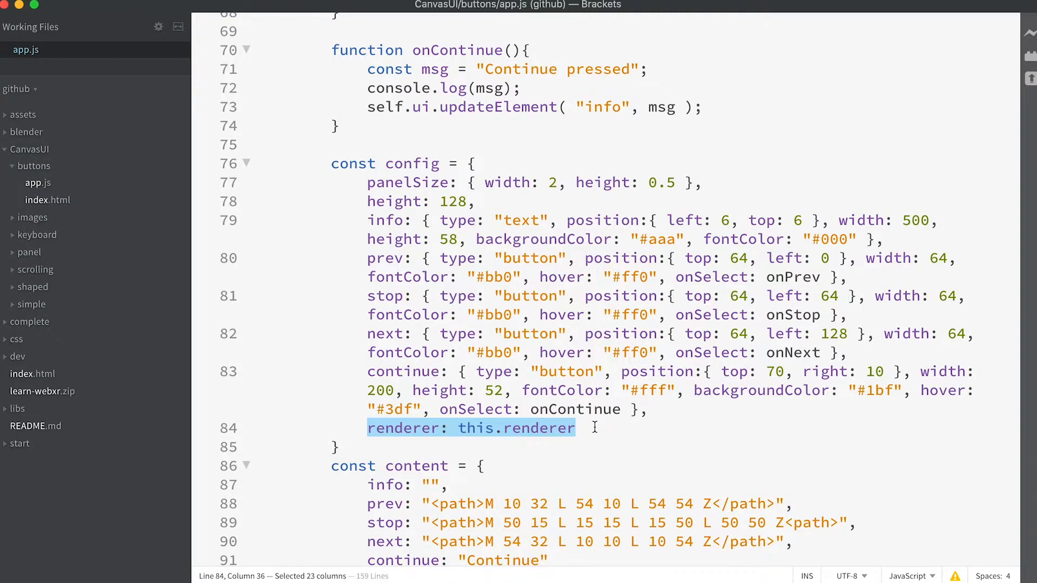
{"action": "scroll", "scroll_direction": "down", "scroll_amount": 3}
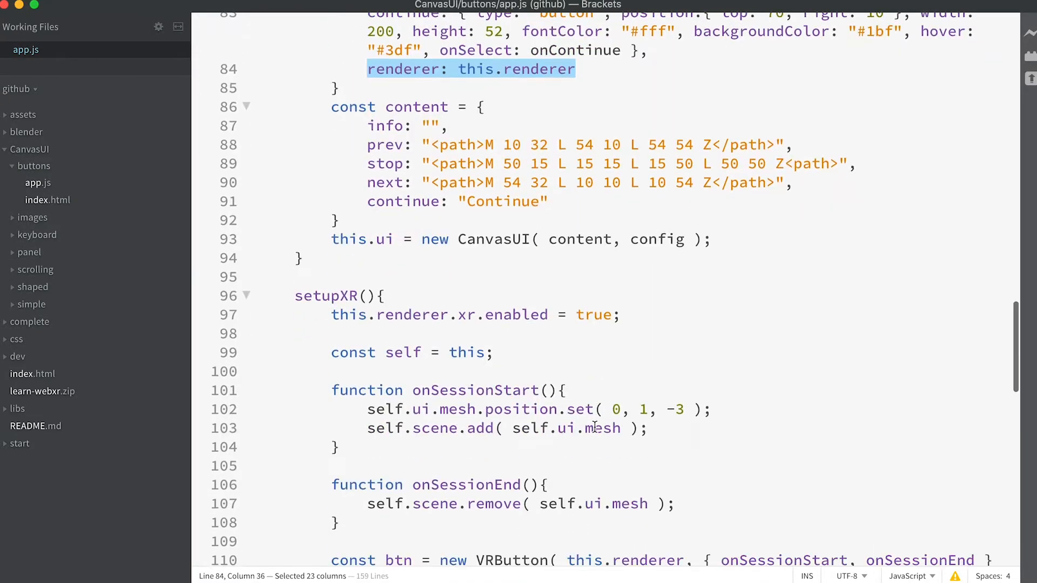
{"action": "scroll", "scroll_direction": "down", "scroll_amount": 3}
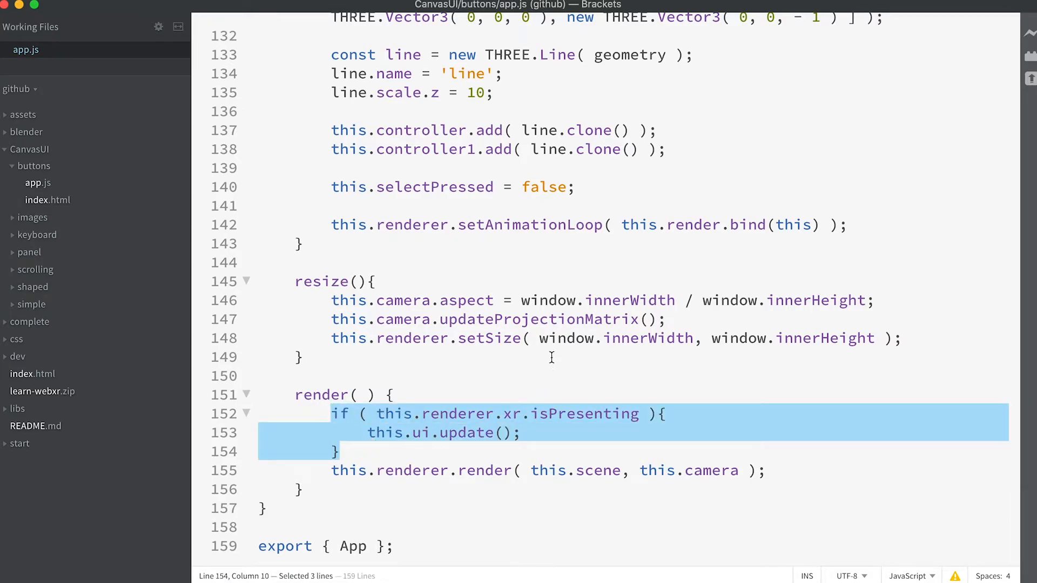
{"action": "scroll", "scroll_direction": "up", "scroll_amount": 3}
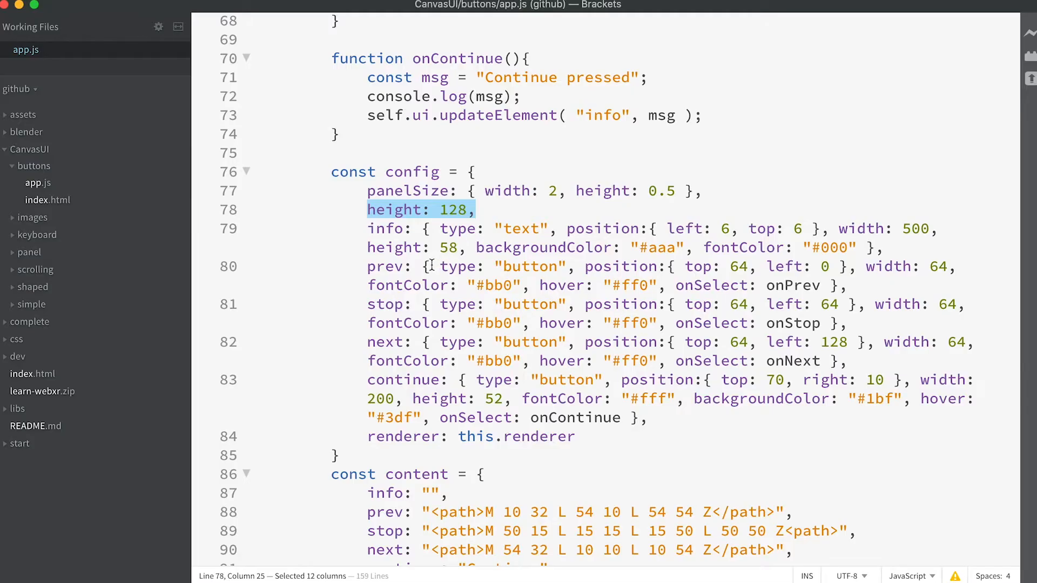
{"action": "mouse_move", "coordinate": [362, 267]}
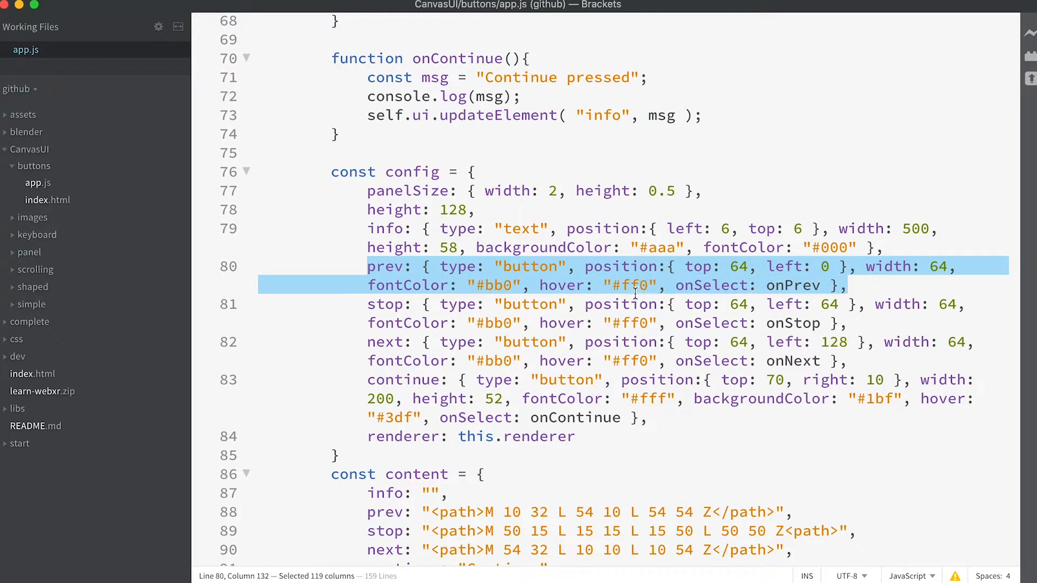
{"action": "left_click", "coordinate": [539, 285]}
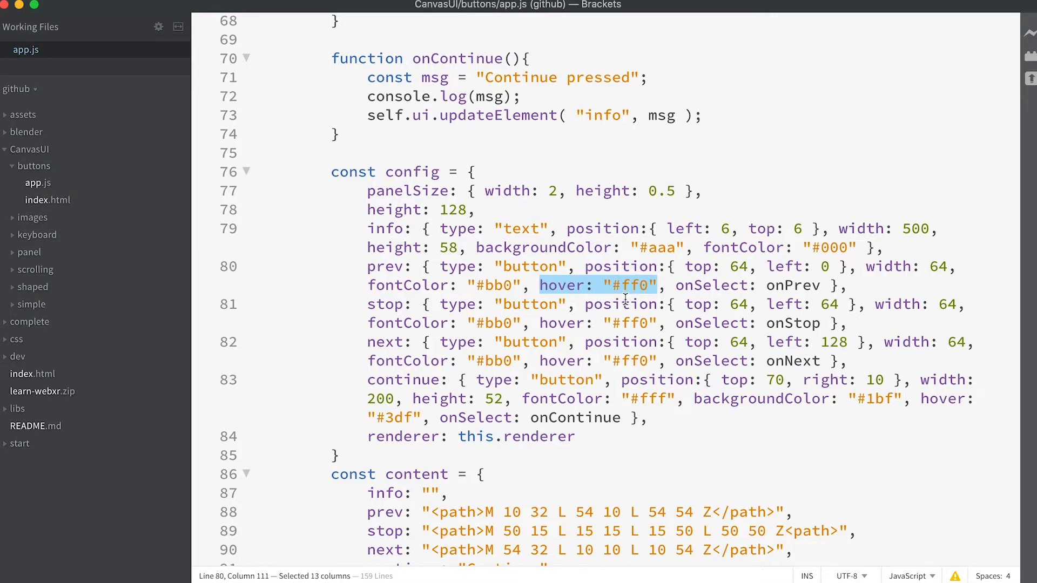
{"action": "mouse_move", "coordinate": [674, 285]}
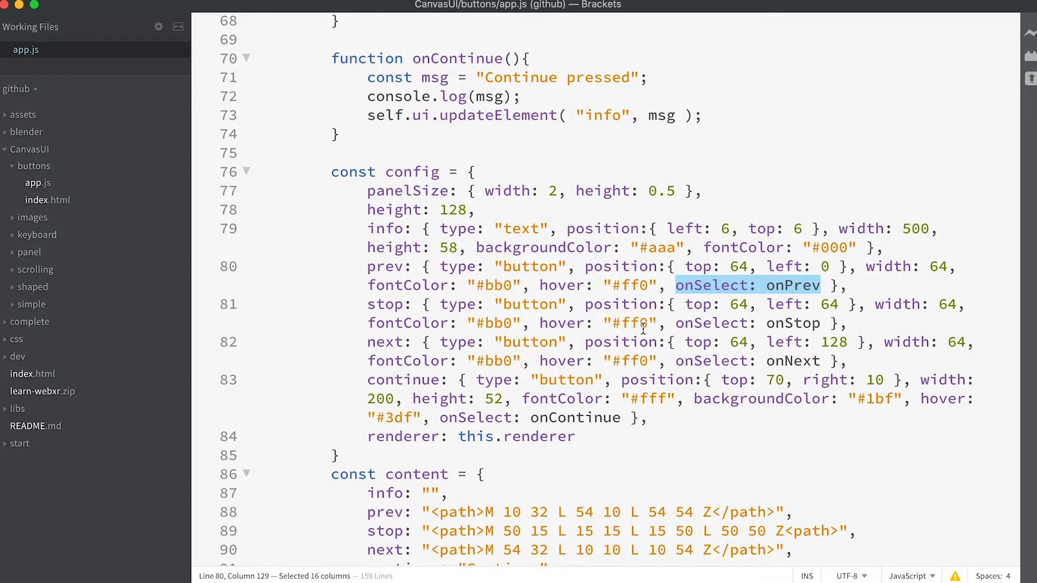
{"action": "scroll", "scroll_direction": "down", "scroll_amount": 3}
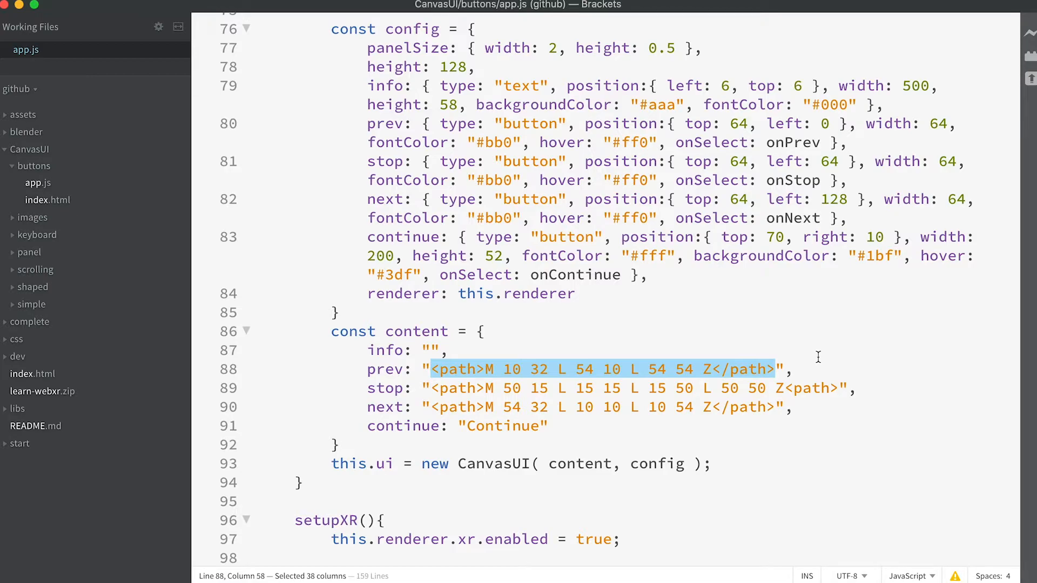
{"action": "mouse_move", "coordinate": [796, 336]}
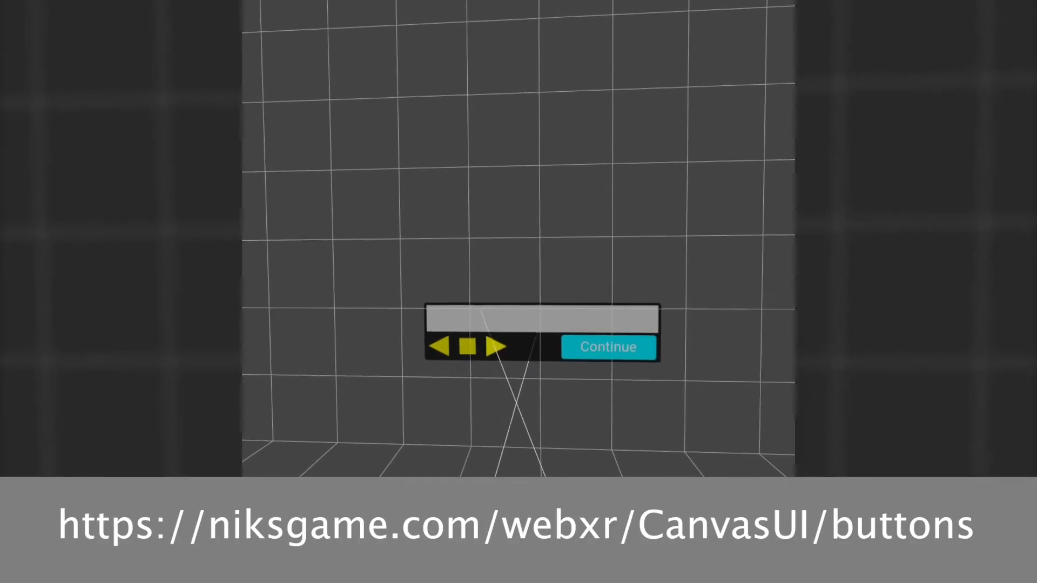
- Press the demo panel's Stop, Prev and a further button with the controller
{"action": "left_click", "coordinate": [468, 347]}
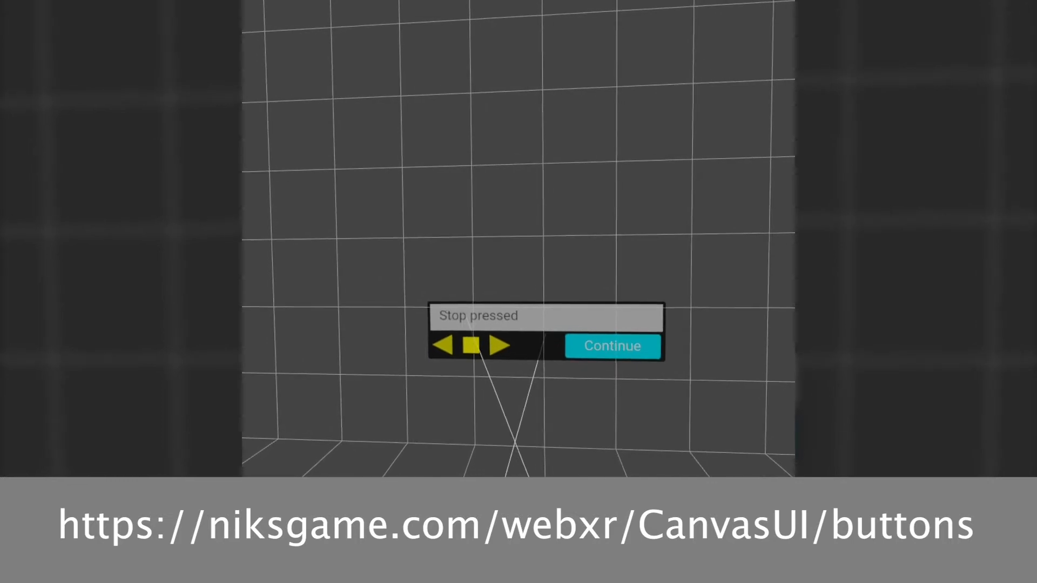
{"action": "left_click", "coordinate": [444, 345]}
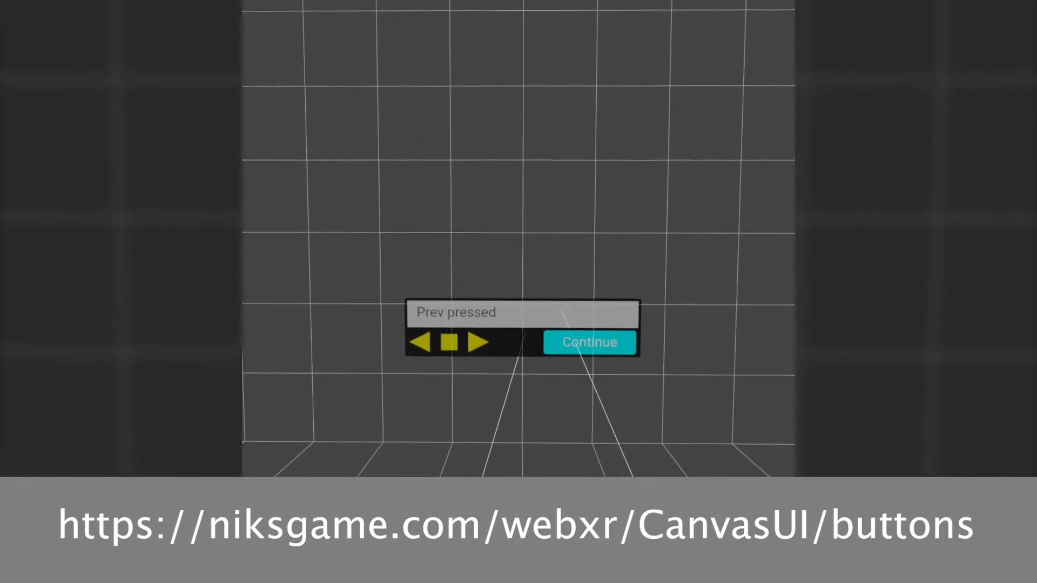
{"action": "left_click", "coordinate": [588, 342]}
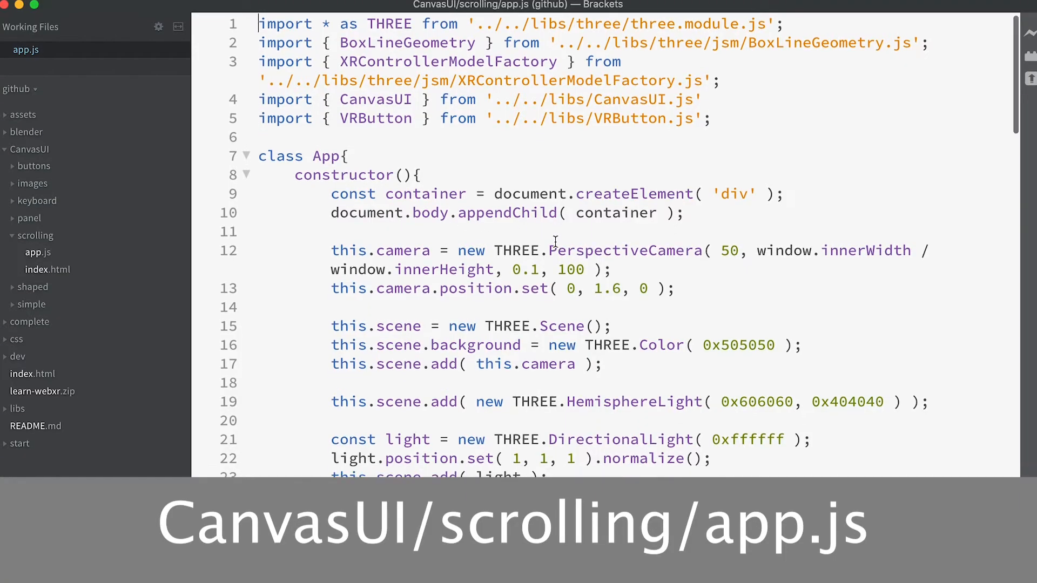
- Scroll the scrolling example's app.js down to its createUI text panel config
{"action": "scroll", "scroll_direction": "down", "scroll_amount": 3}
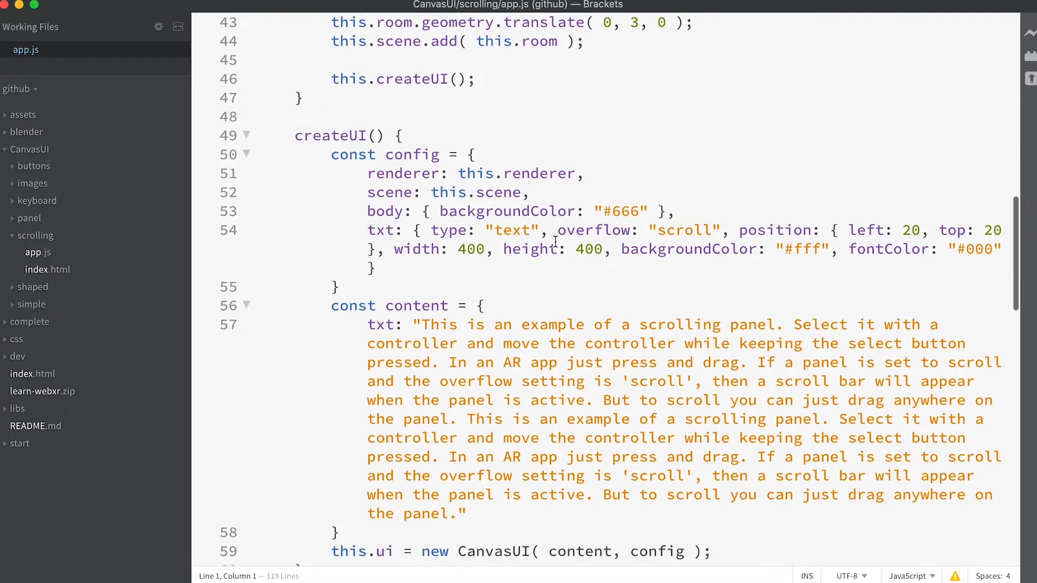
{"action": "scroll", "scroll_direction": "down", "scroll_amount": 3}
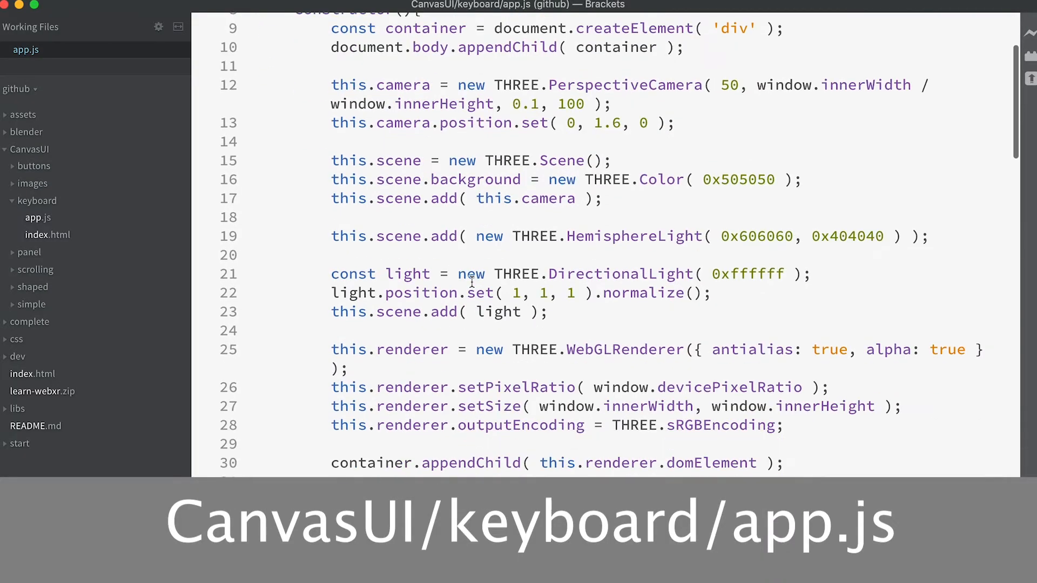
- Scroll to createUI and highlight the message config's onChanged and onEnter handlers
{"action": "scroll", "scroll_direction": "down", "scroll_amount": 3}
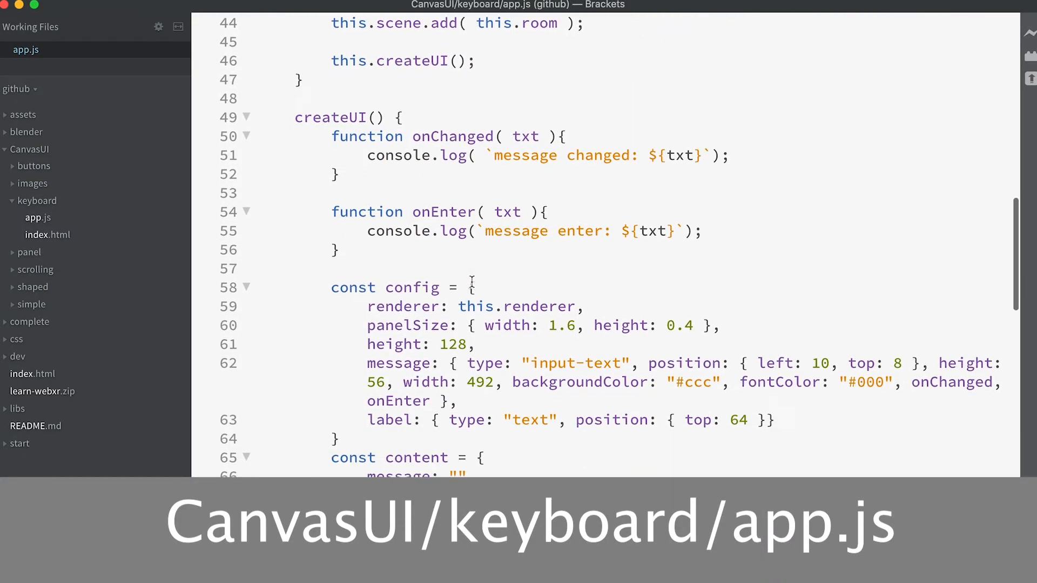
{"action": "scroll", "scroll_direction": "down", "scroll_amount": 3}
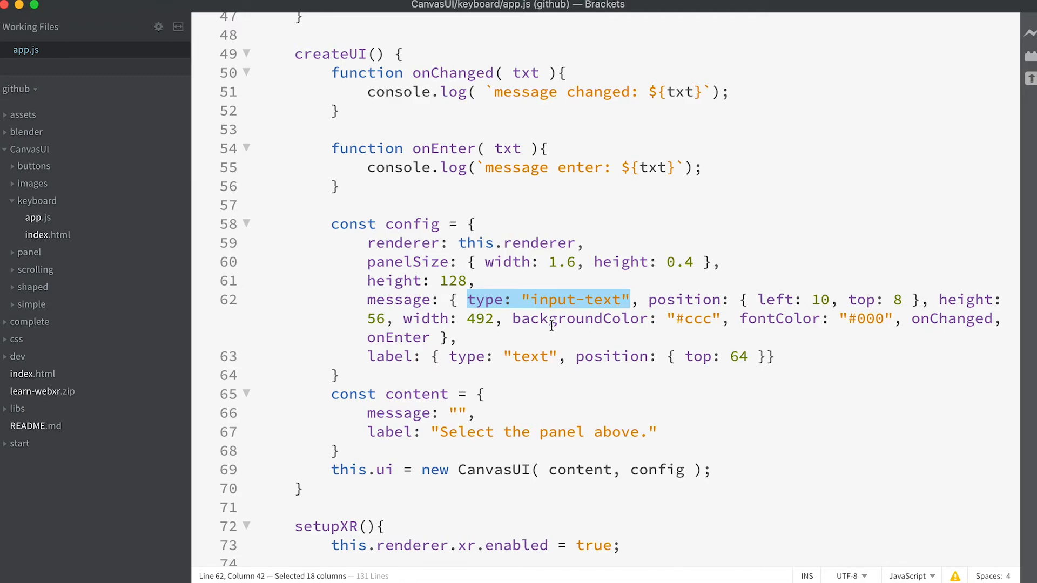
{"action": "mouse_move", "coordinate": [592, 326]}
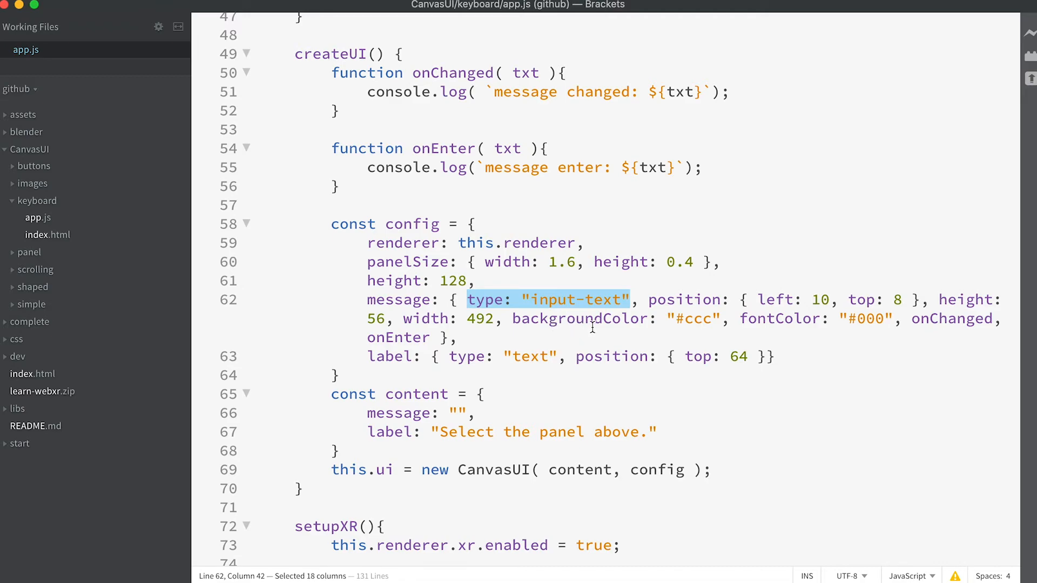
{"action": "mouse_move", "coordinate": [592, 334]}
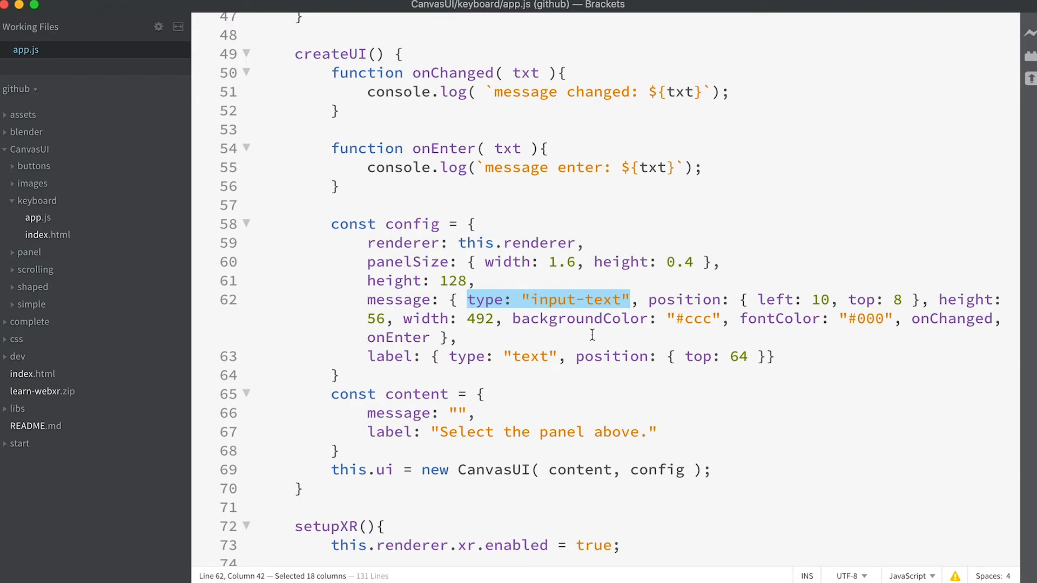
{"action": "double_click", "coordinate": [951, 318]}
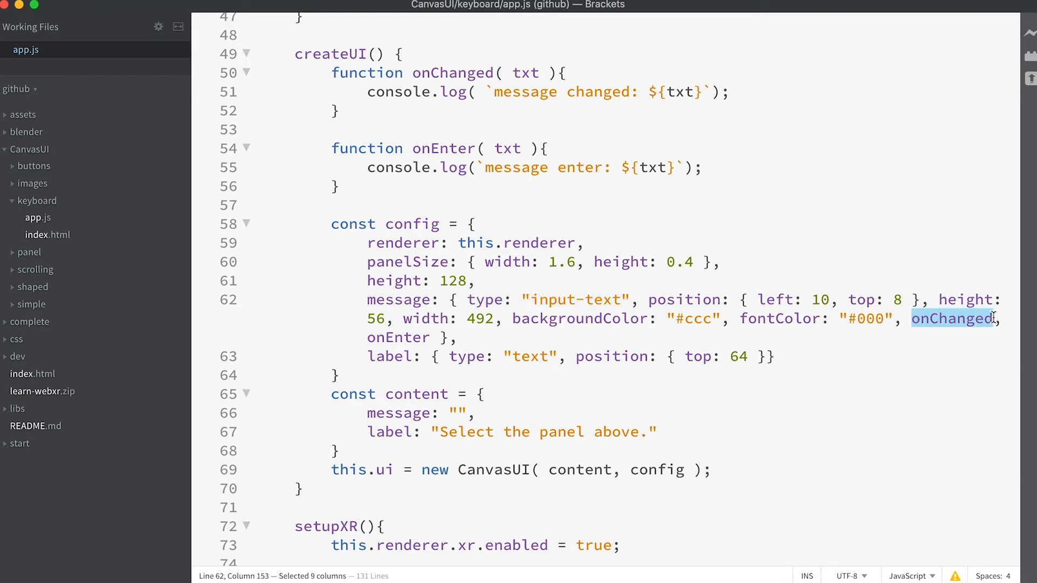
{"action": "double_click", "coordinate": [397, 337]}
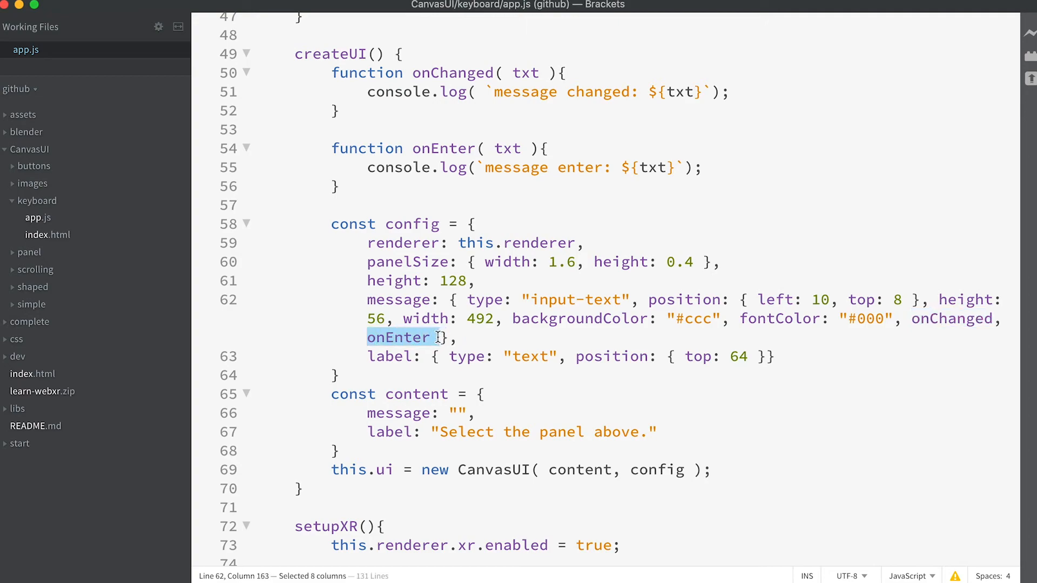